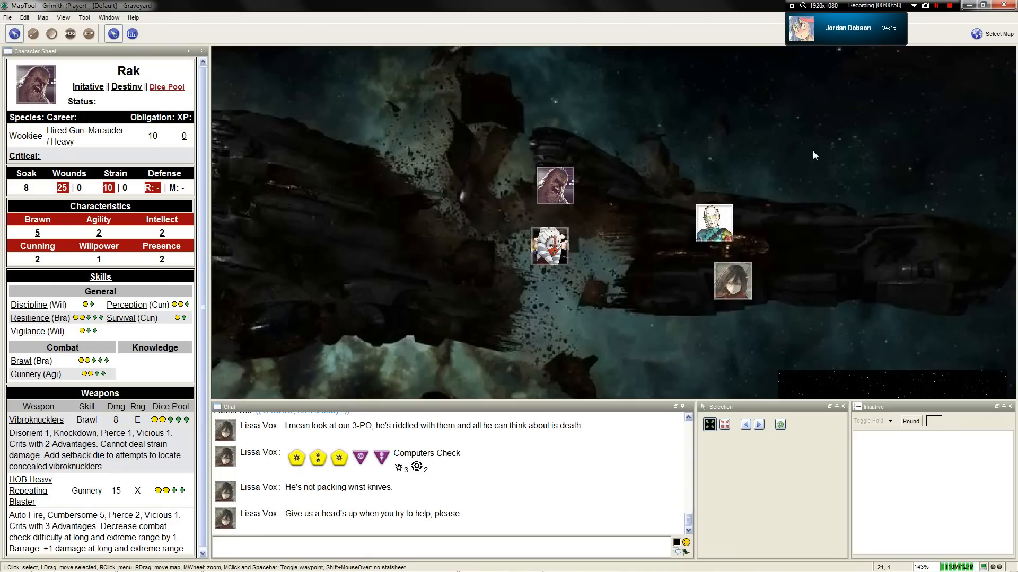
Select Rak's token and emote '/me keeps his eyes on S3PO' in chat
left_click(555, 185)
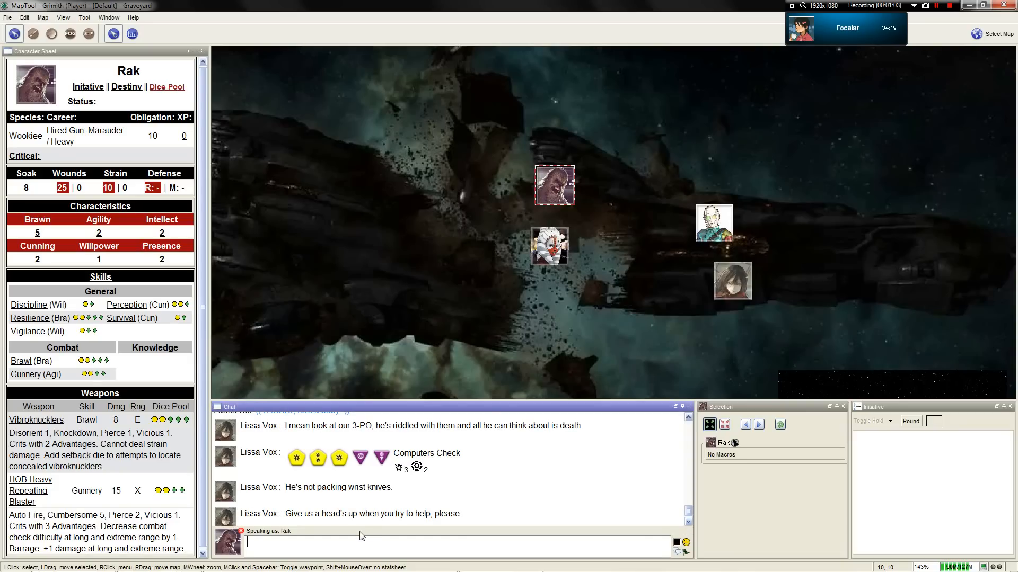
type("/me keeps his")
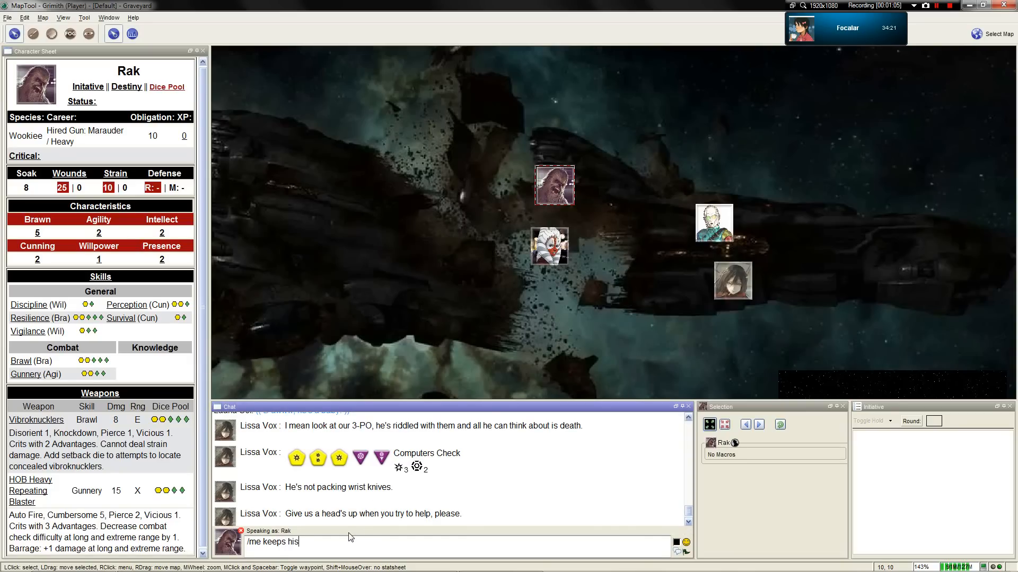
type("eye on th")
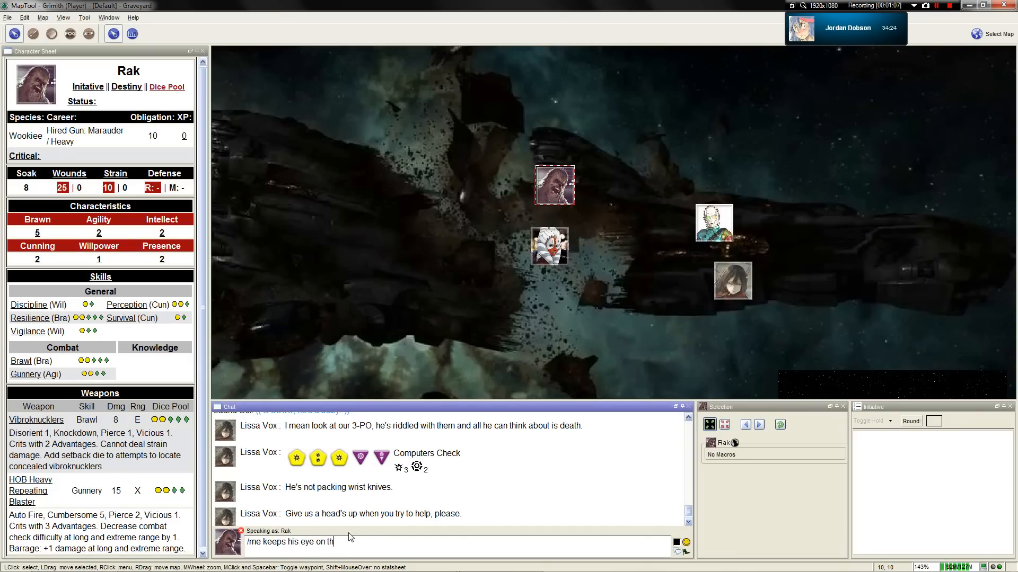
key("BackSpace")
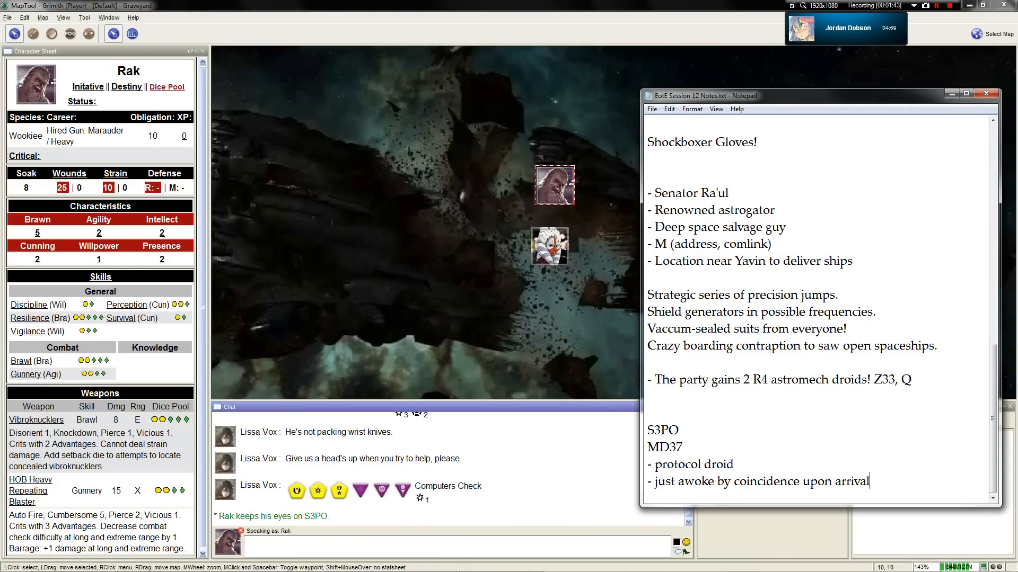
Type 'ISD Banefire', 'Ithor to Rendili' and 'Victory lap 5 years ago in Midrim' into the notes
type("E")
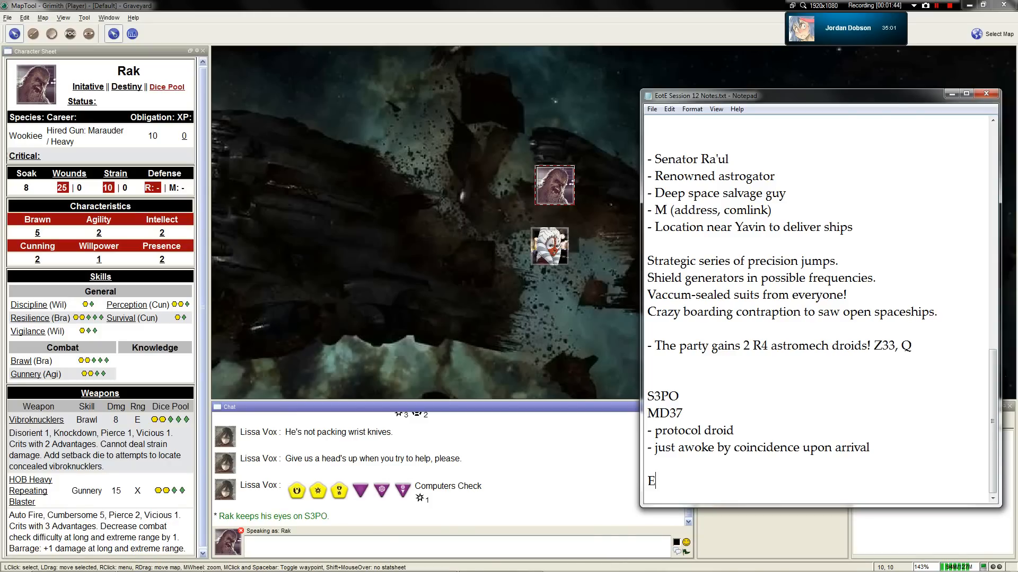
type("thor")
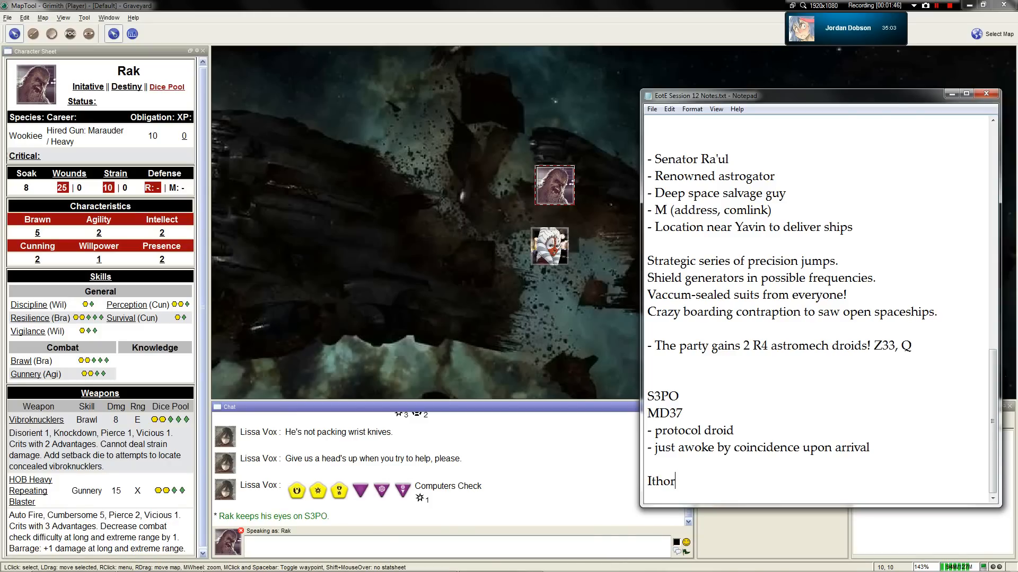
type("to Ren")
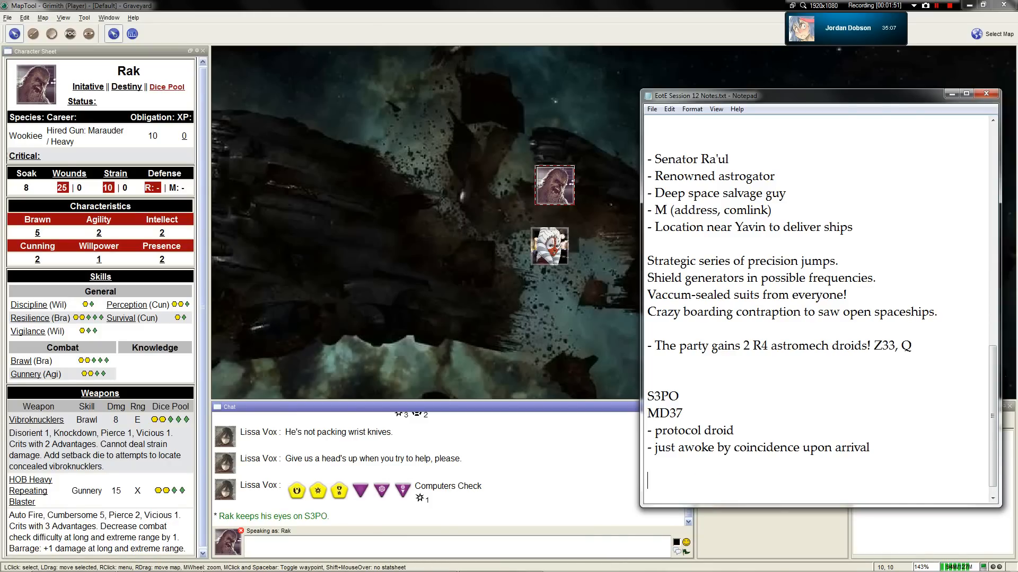
type("Victory lap 5 years ago")
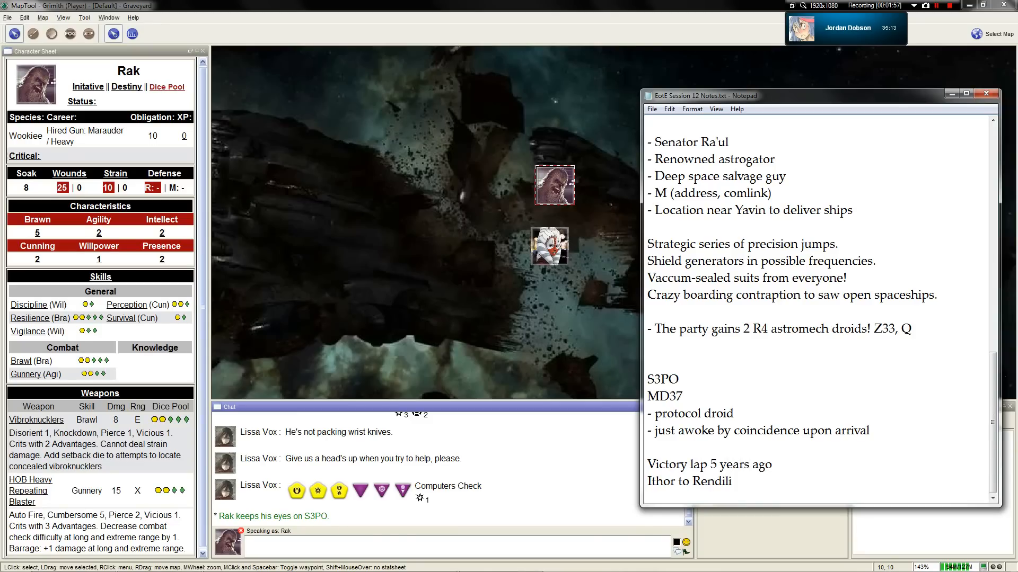
type("in Midrim")
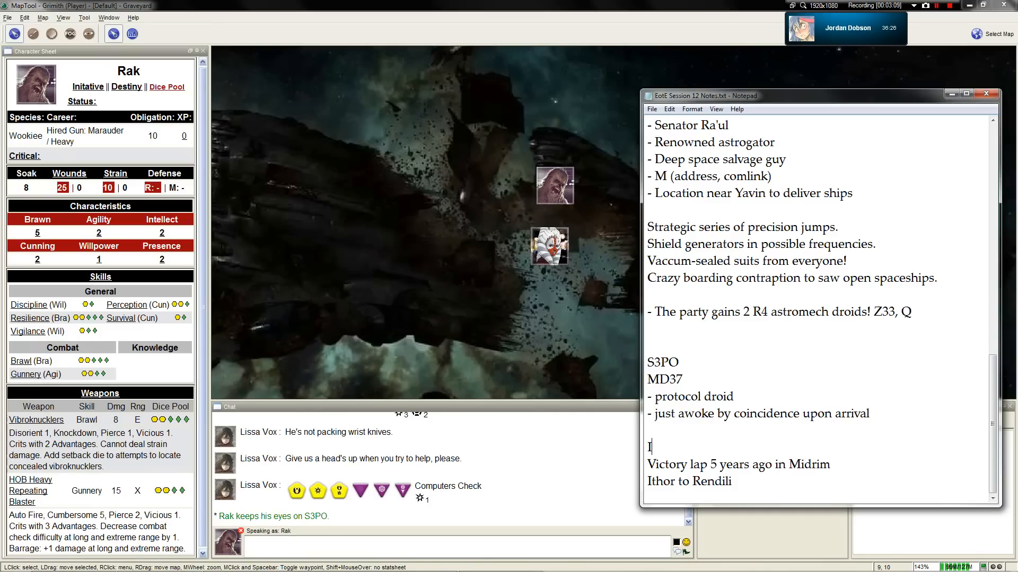
Send 'ISD Banefire' and 'Ithor to Rendili' to MapTool chat as Rak
type("ISD Banefire")
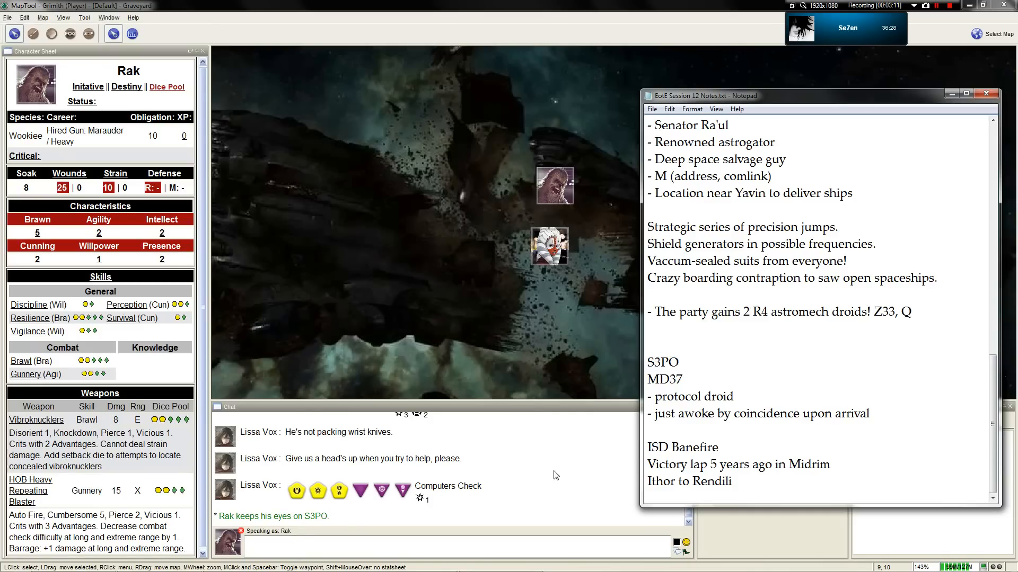
type("ISD Ba")
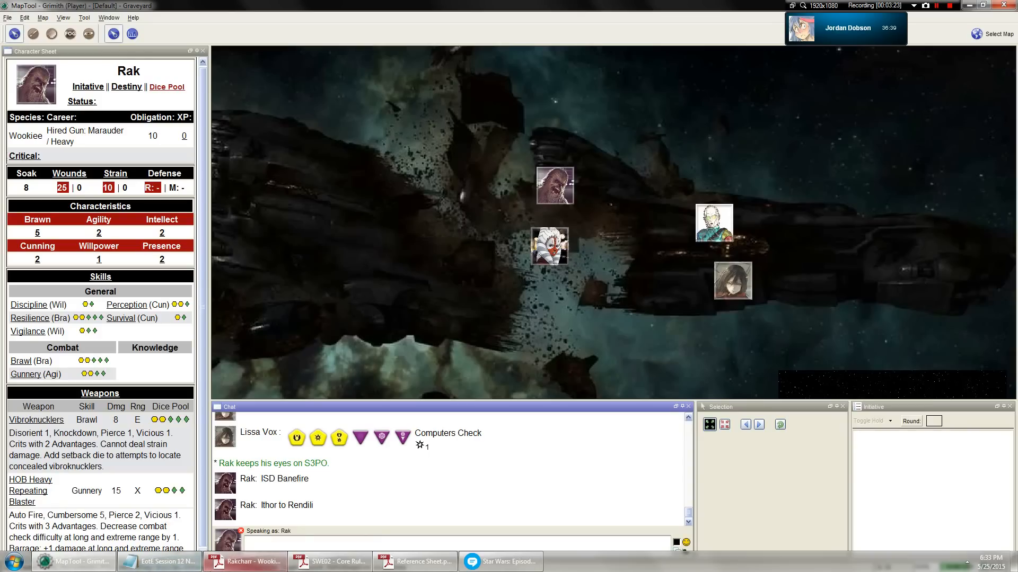
left_click(163, 561)
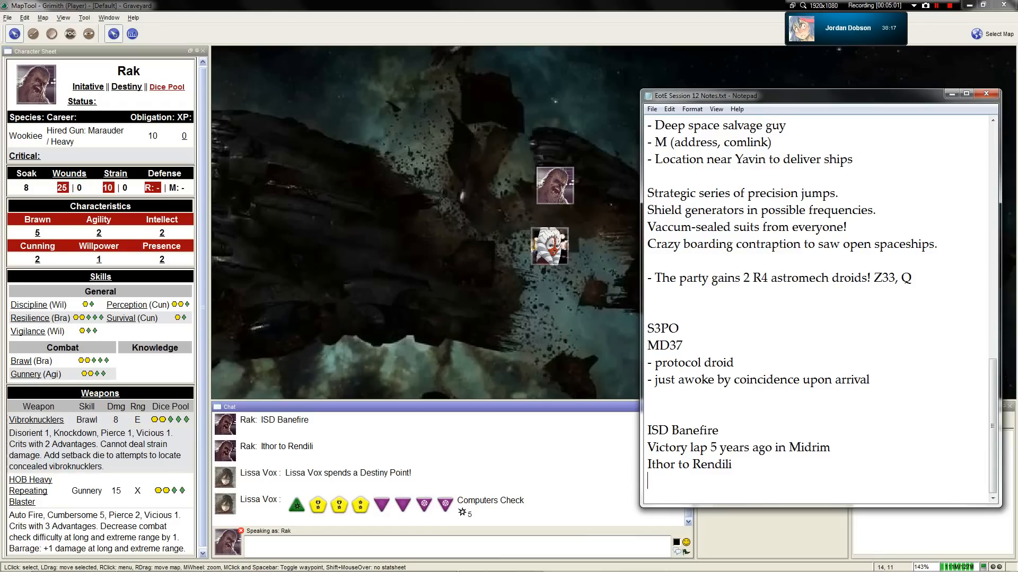
Write Captain's Log bullets: logging until the Ithor–Rendili jump, escape pods all still here
type("Captain")
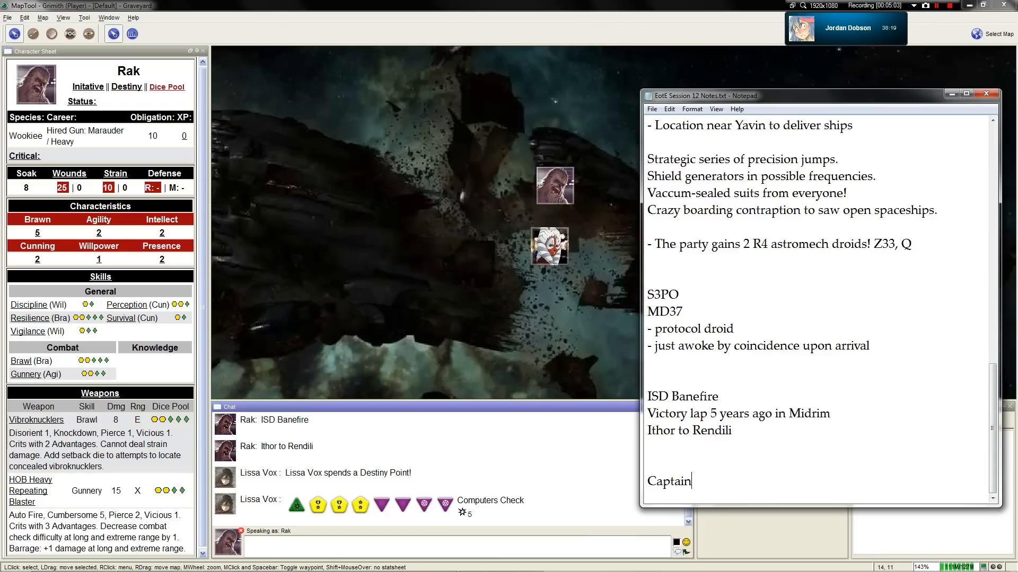
type("'s Log")
type("- regular logging up until")
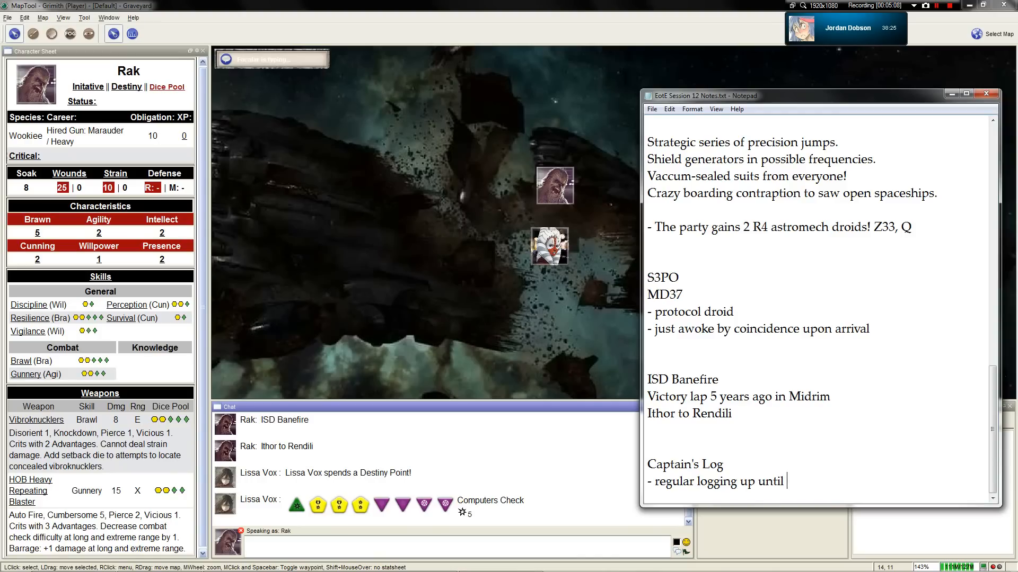
type("the jump from Ithor to")
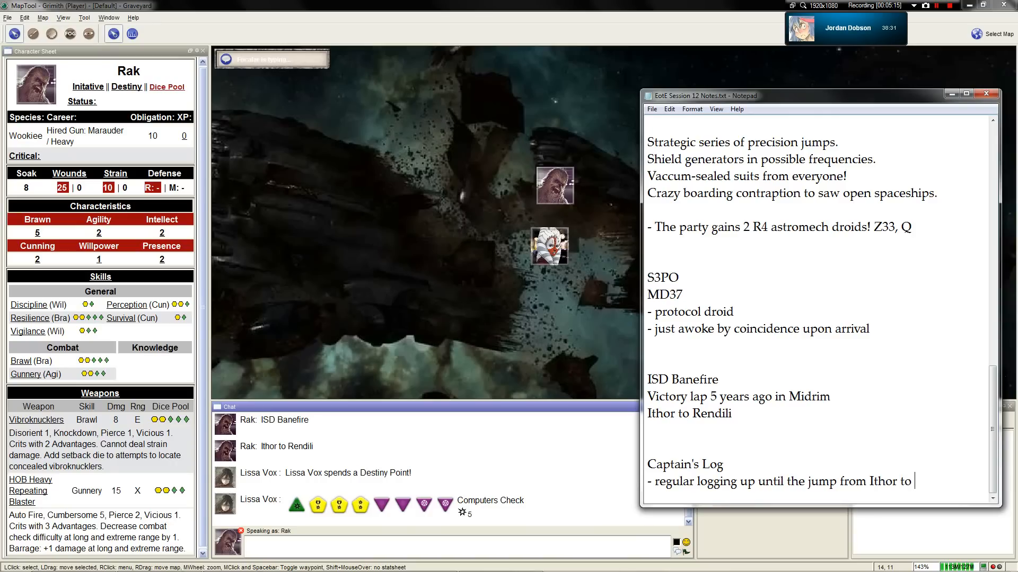
type("Rindil")
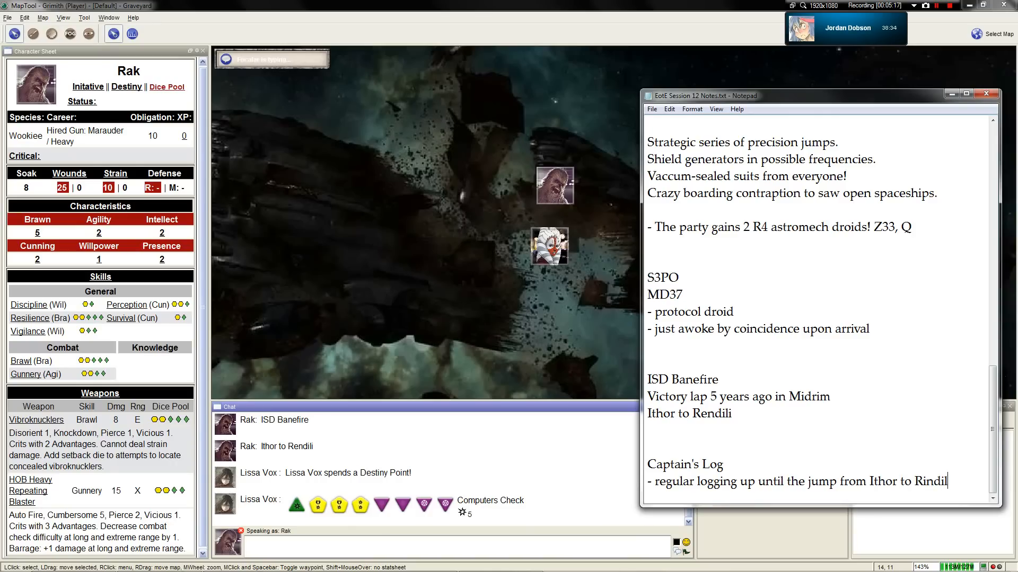
key("enter")
type("- s")
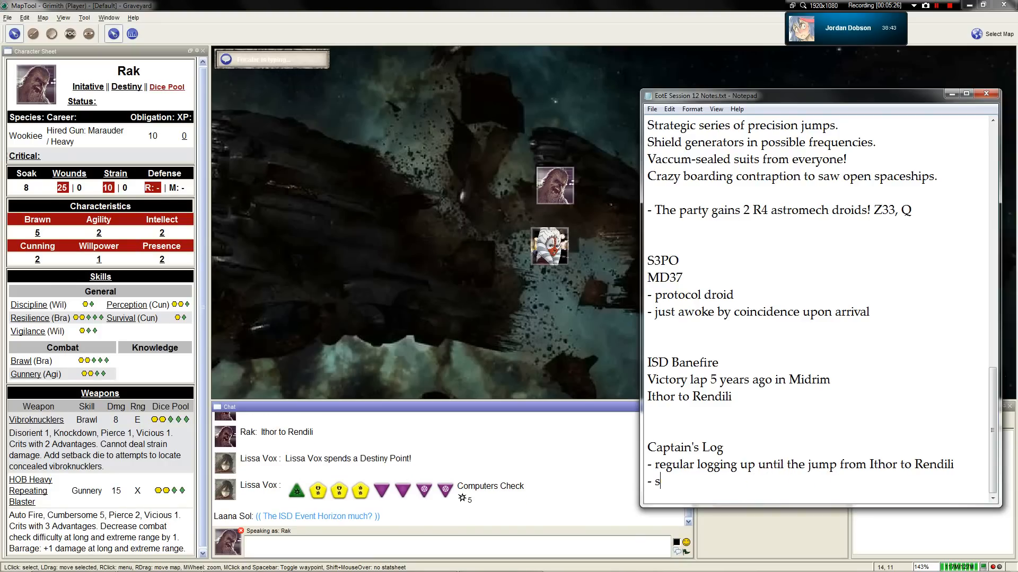
type("escape pods are all still here")
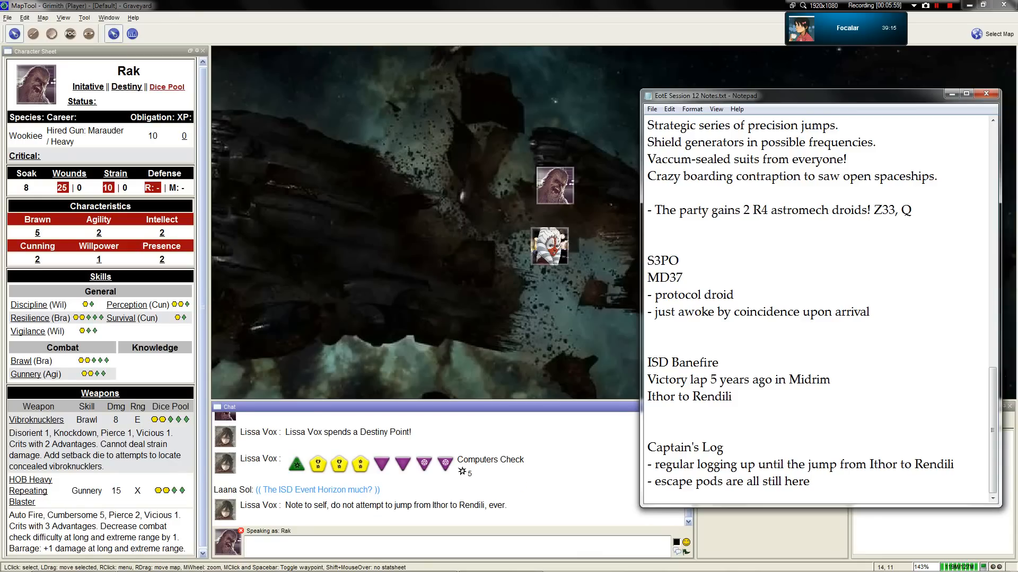
Add the bullet 'ship's crew recently fought Outer Rim pirates' under Captain's Log
left_click(810, 481)
type("- ship's crew ")
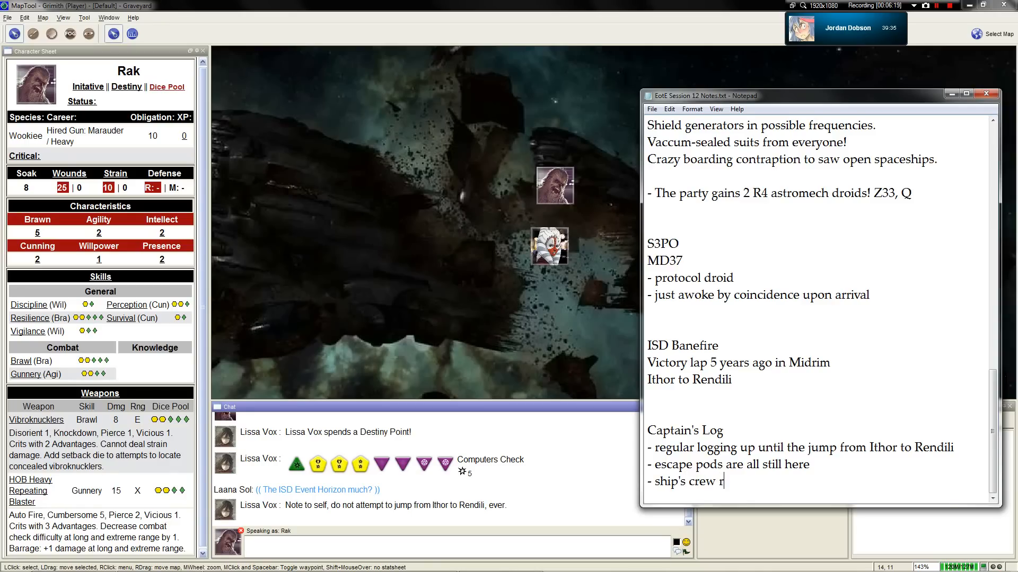
type("recently fought OUt")
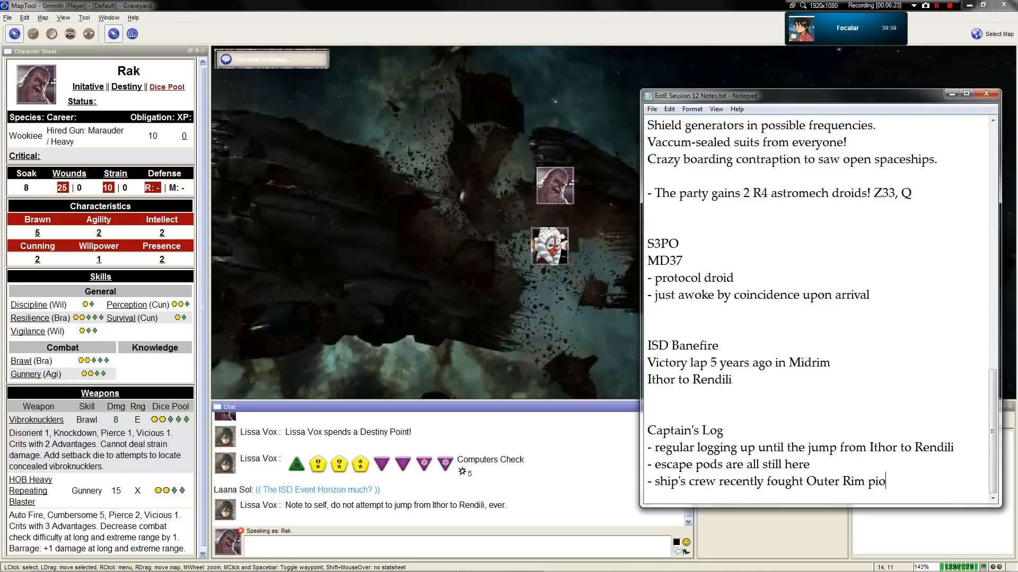
type("rates")
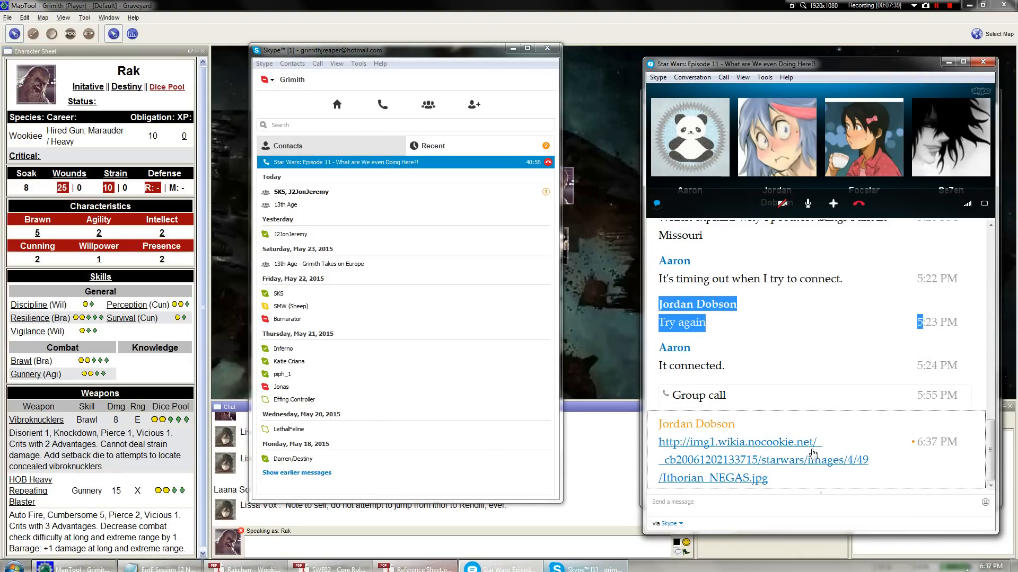
View the shared Ithorian image link in Skype, then close the Skype window
left_click(738, 442)
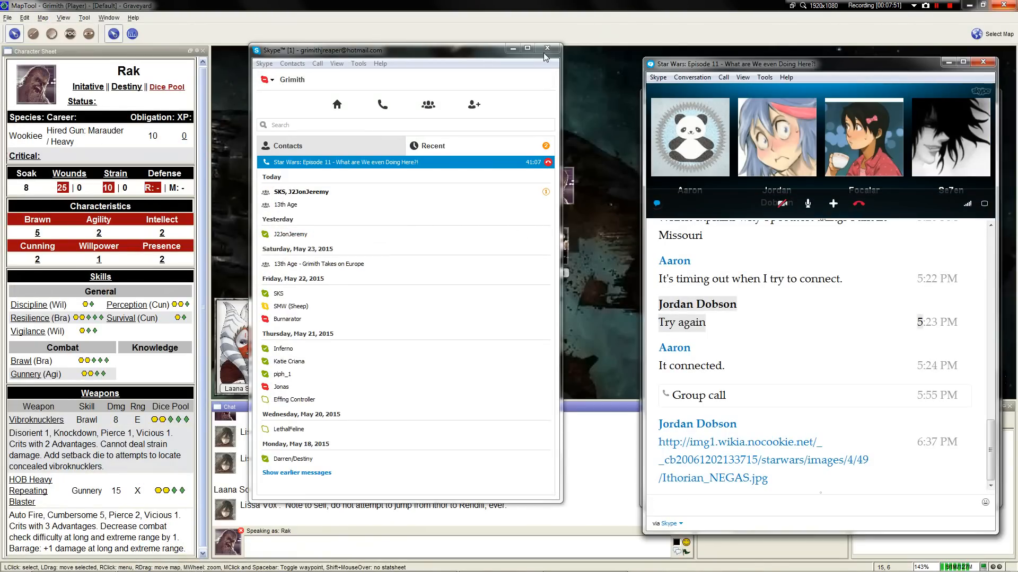
left_click(547, 48)
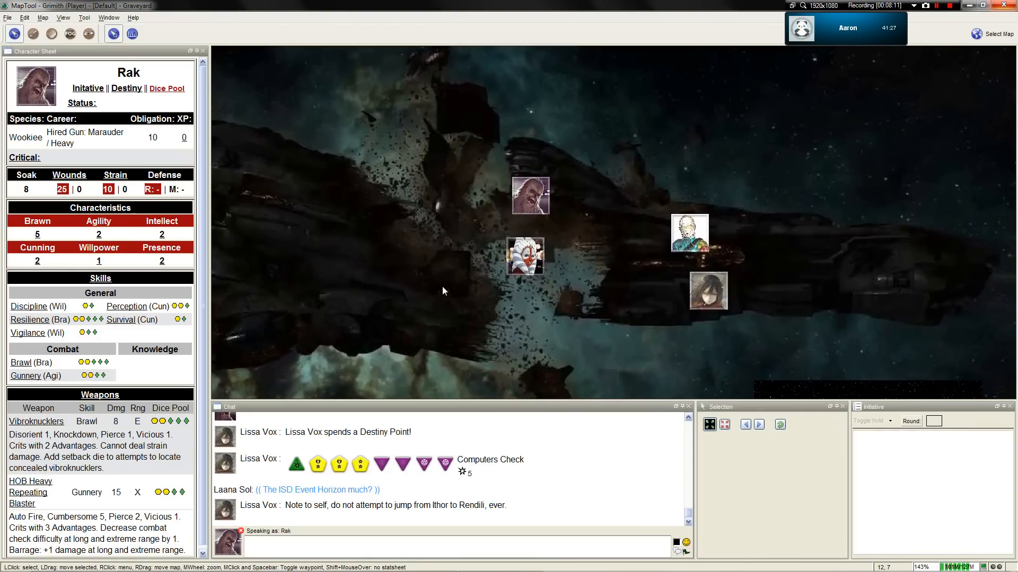
mouse_move(483, 304)
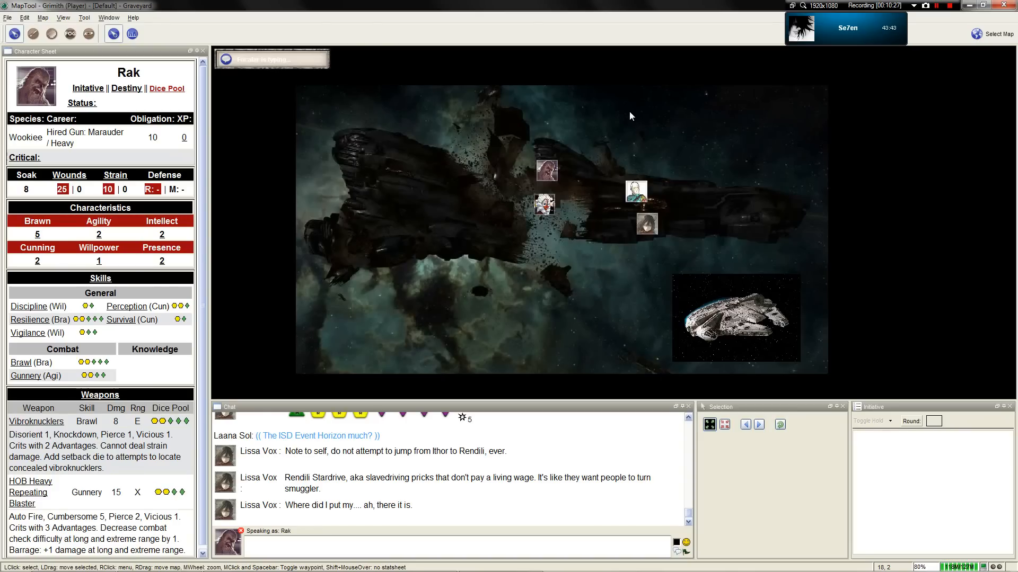
mouse_move(750, 89)
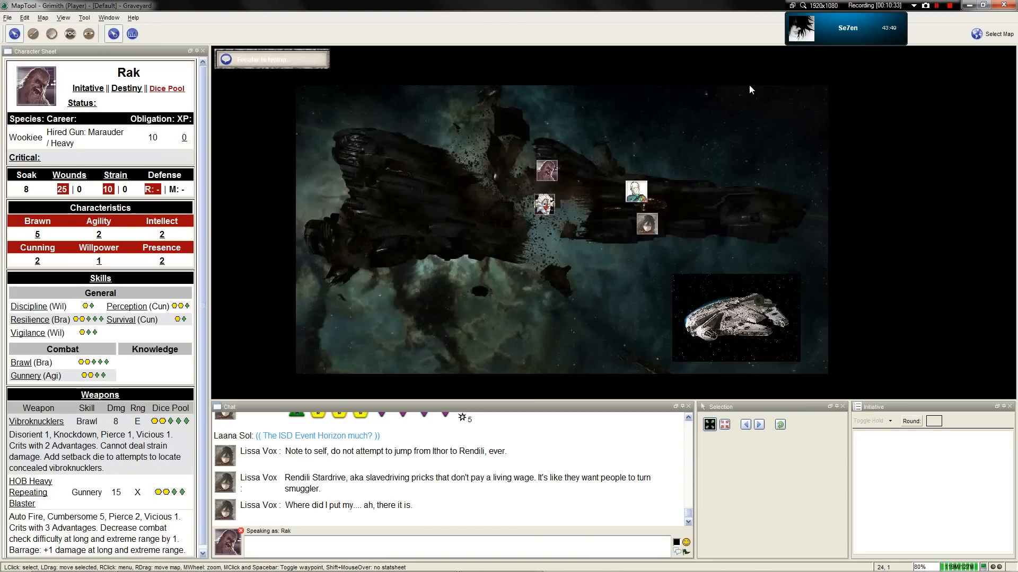
mouse_move(737, 100)
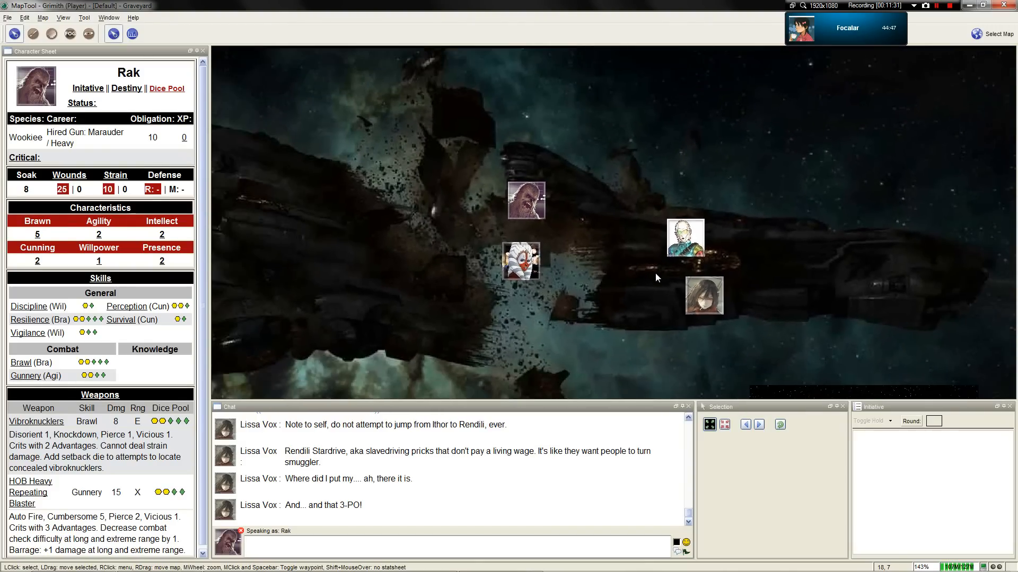
scroll("down", 3)
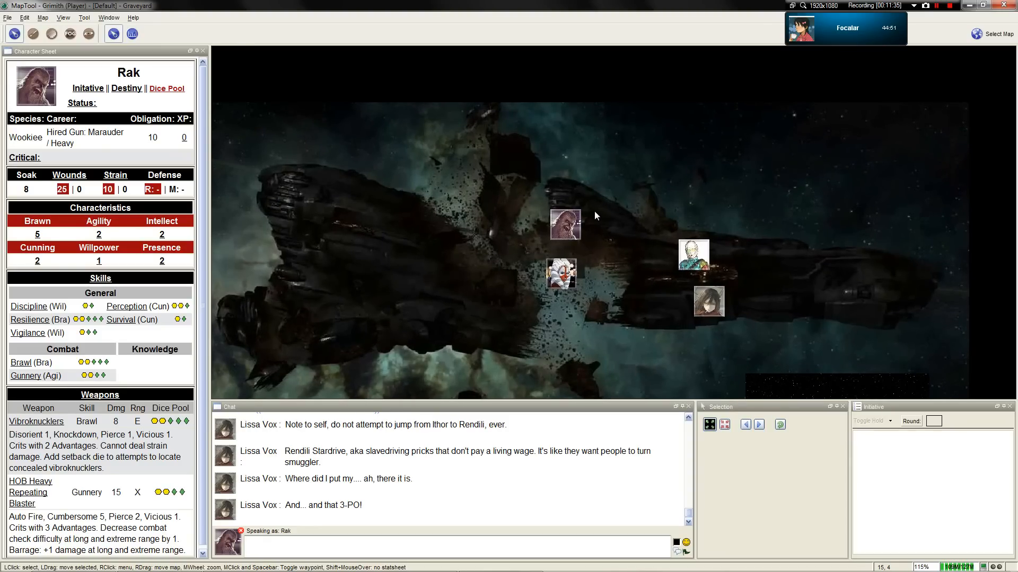
mouse_move(617, 230)
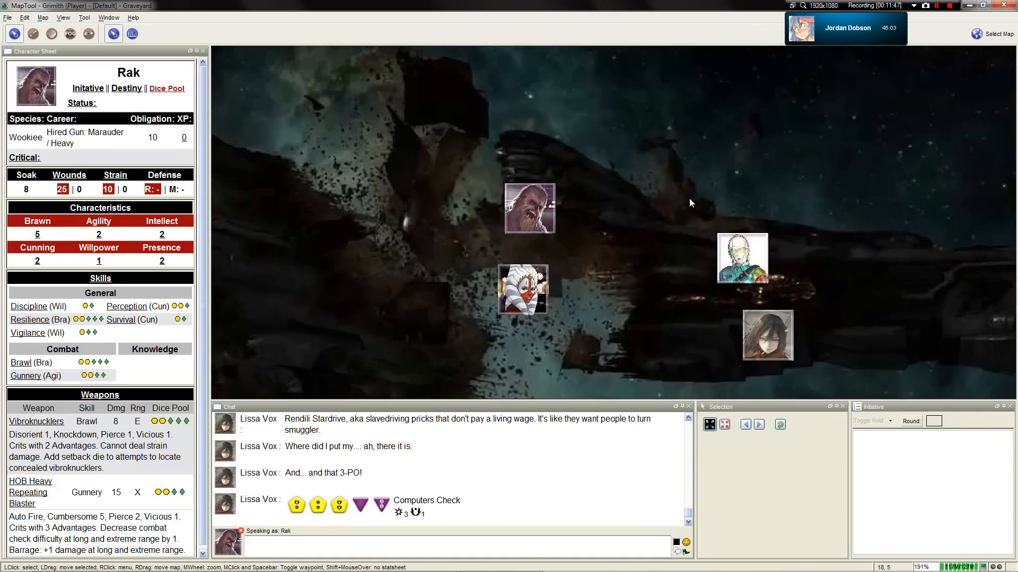
scroll("down", 3)
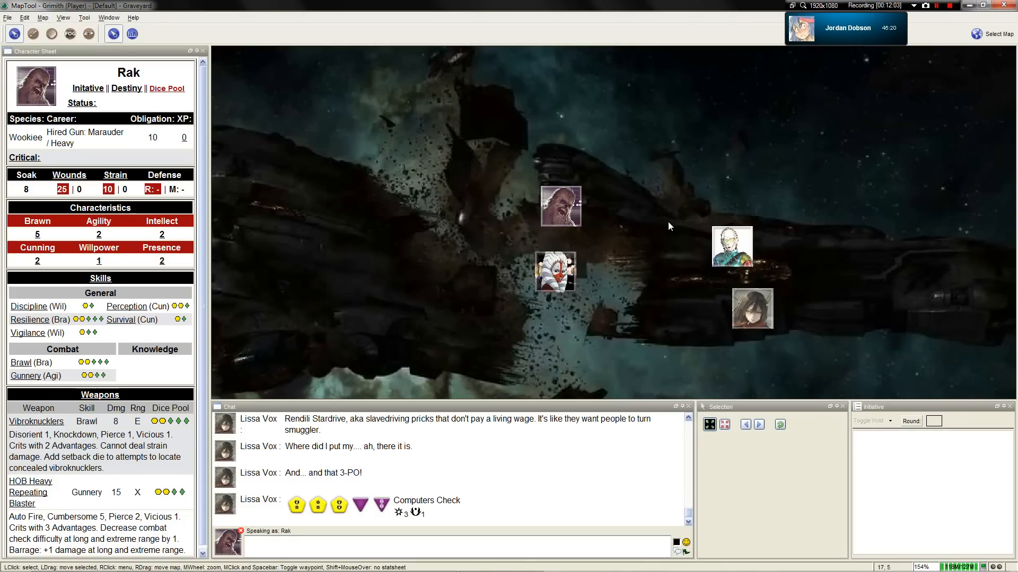
mouse_move(665, 237)
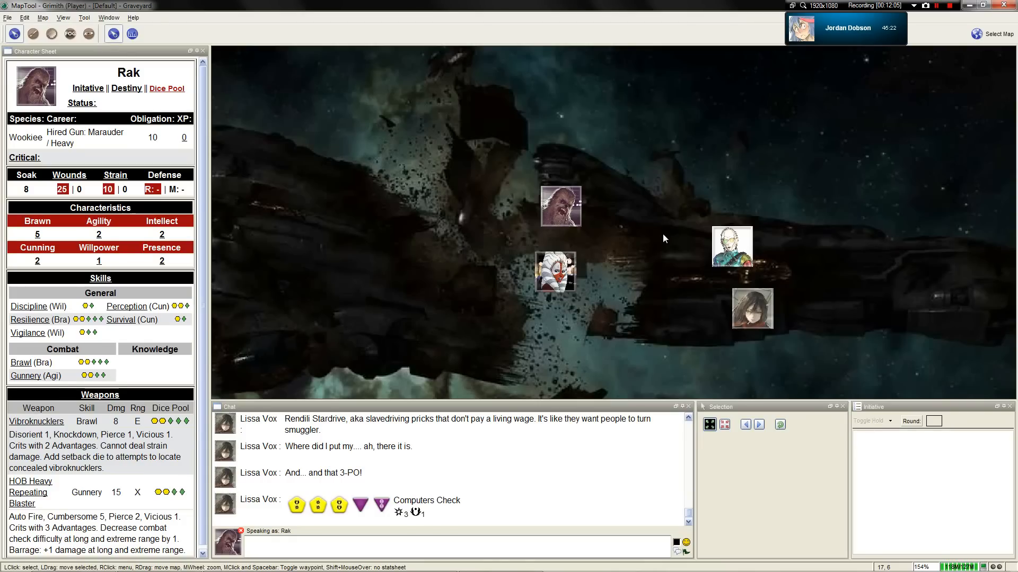
mouse_move(656, 234)
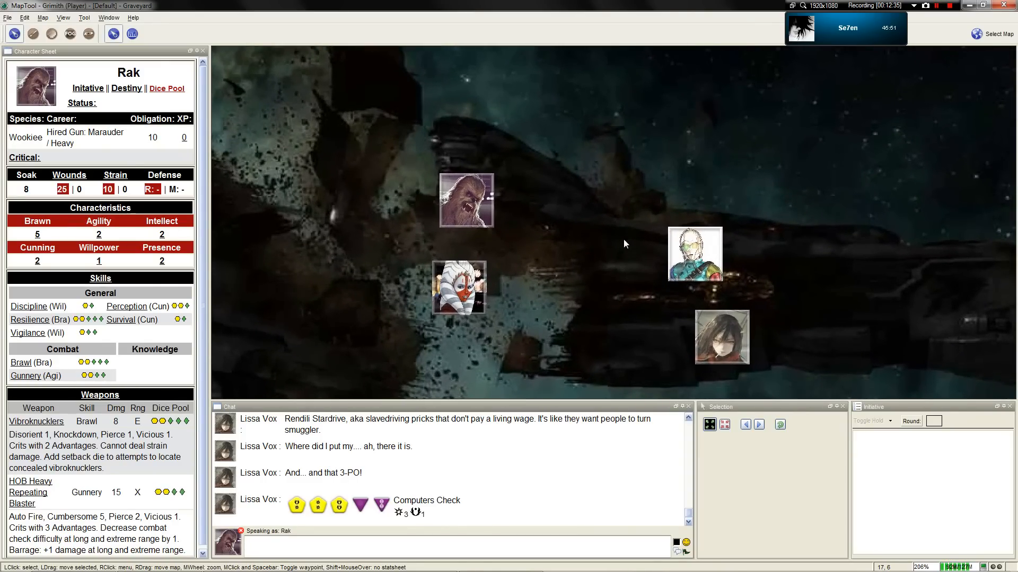
left_click_drag(623, 243, 569, 217)
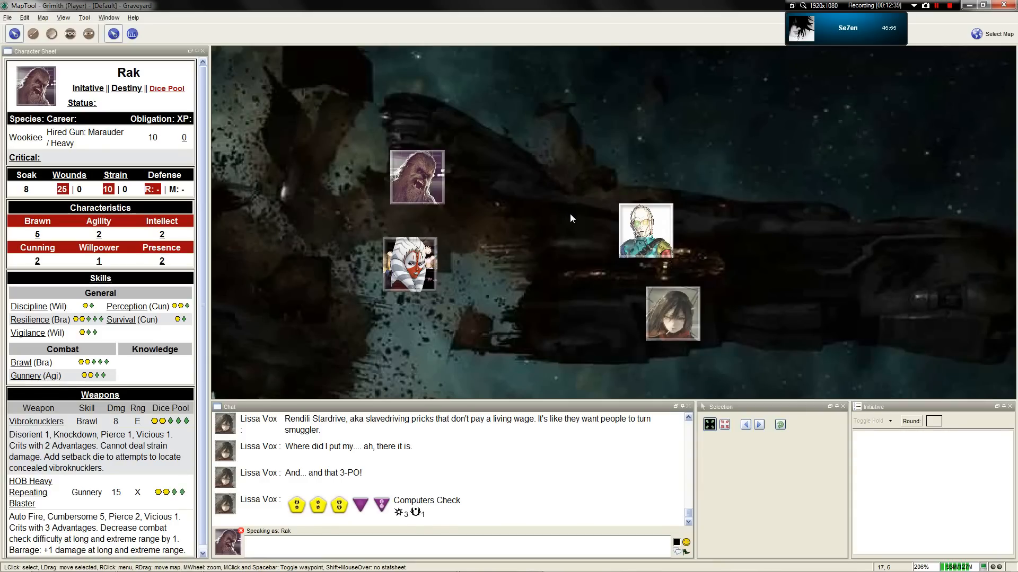
mouse_move(564, 211)
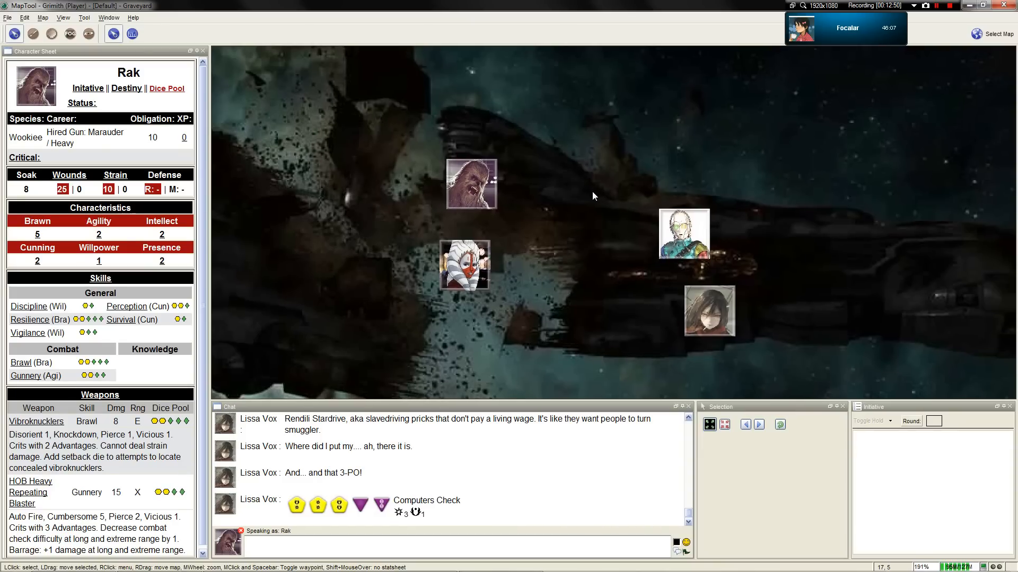
mouse_move(610, 242)
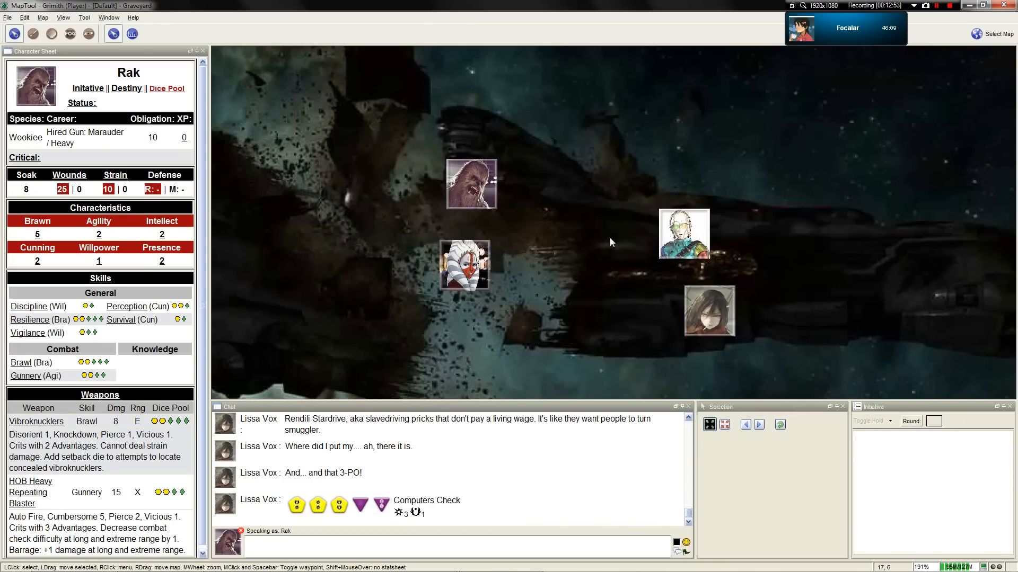
mouse_move(636, 291)
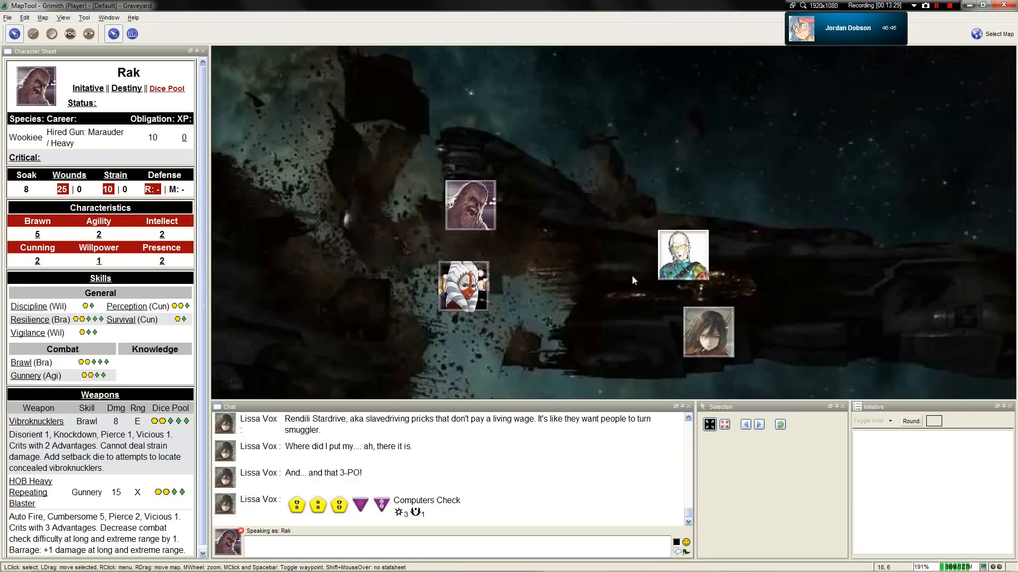
mouse_move(628, 275)
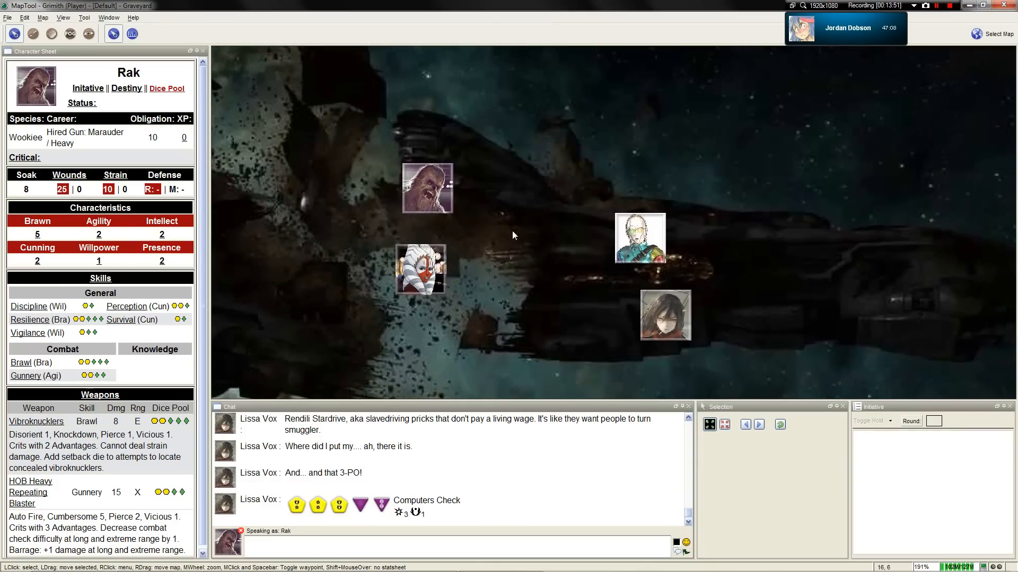
mouse_move(551, 249)
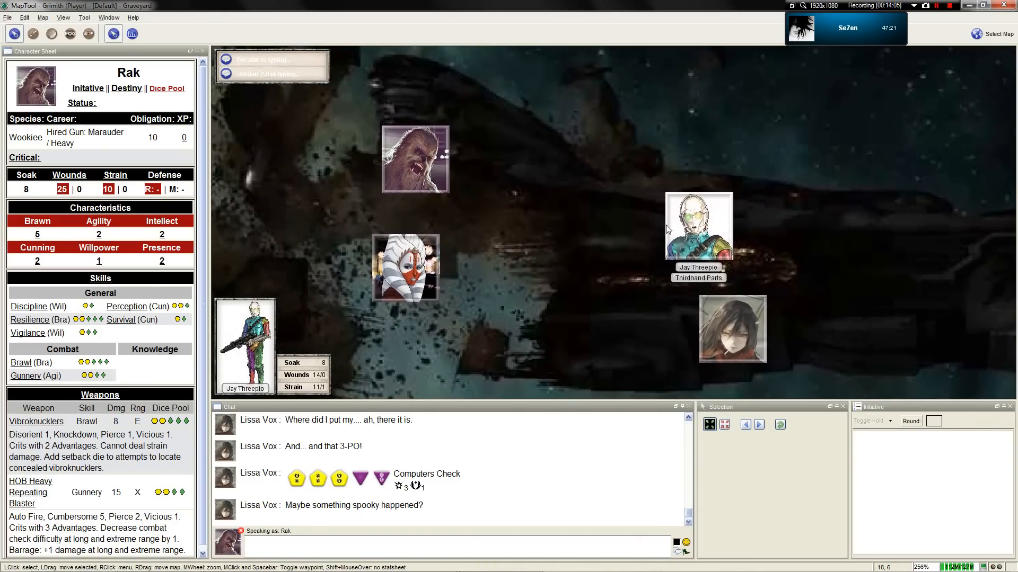
scroll("down", 3)
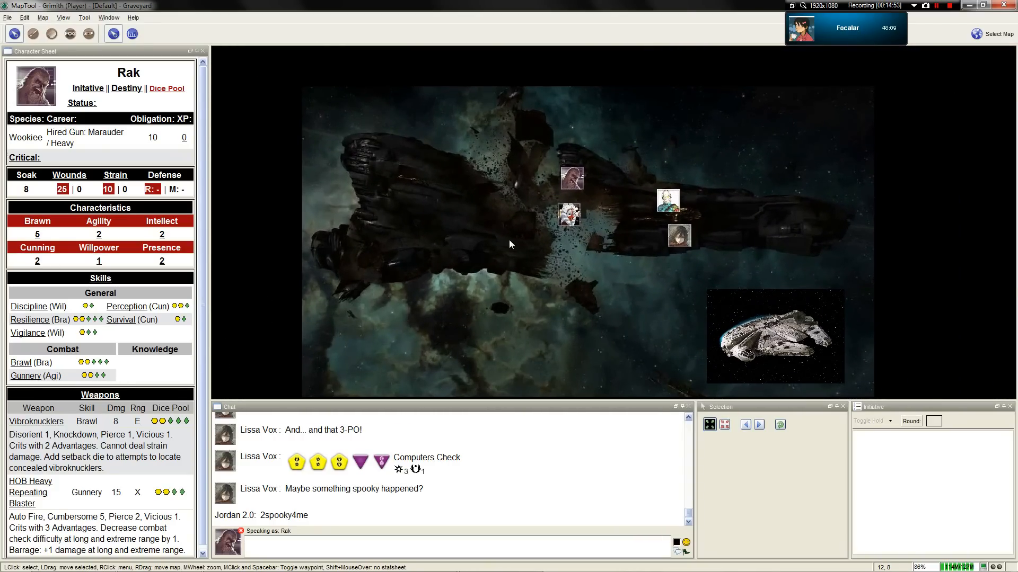
mouse_move(524, 214)
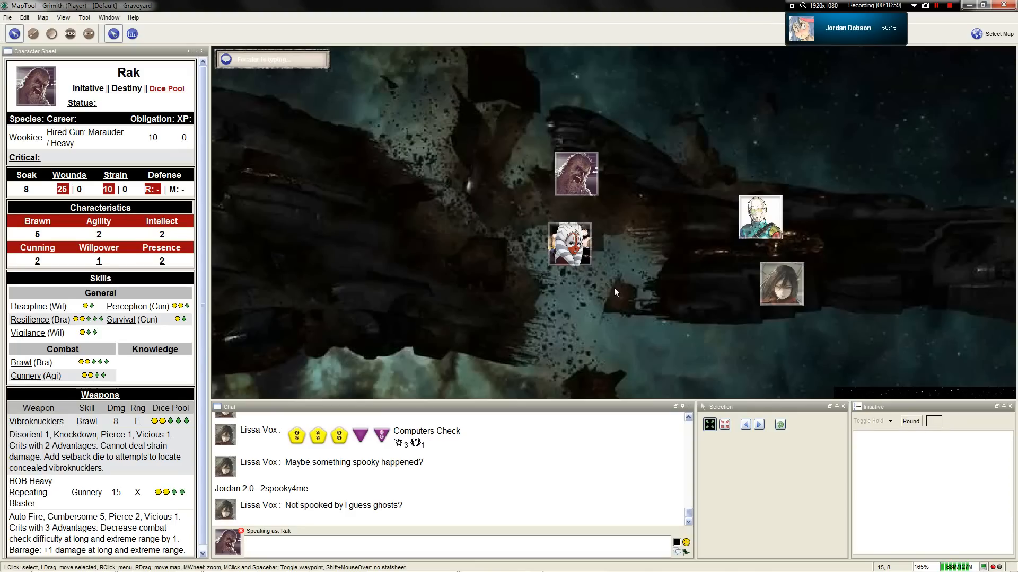
scroll("down", 3)
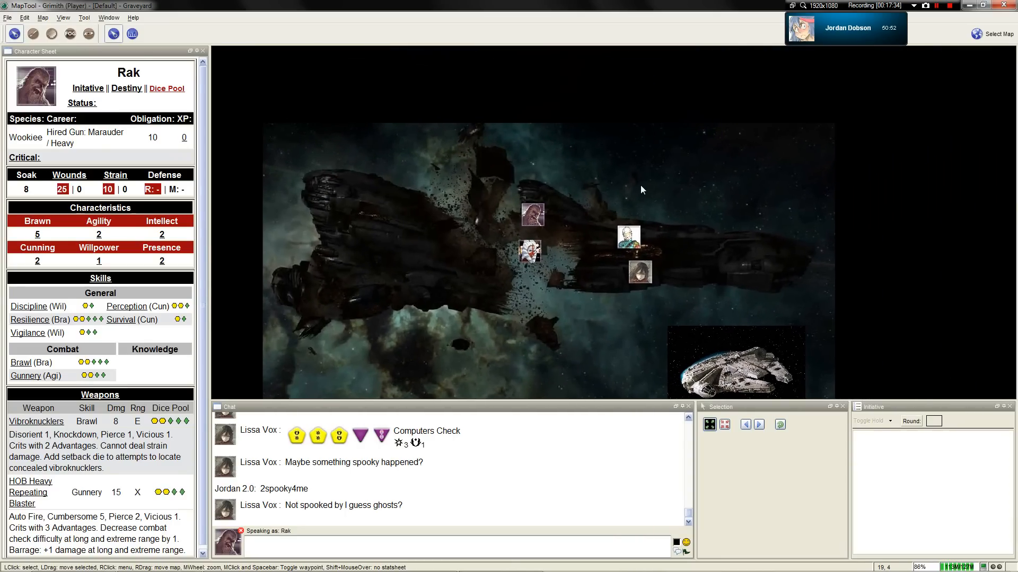
mouse_move(633, 169)
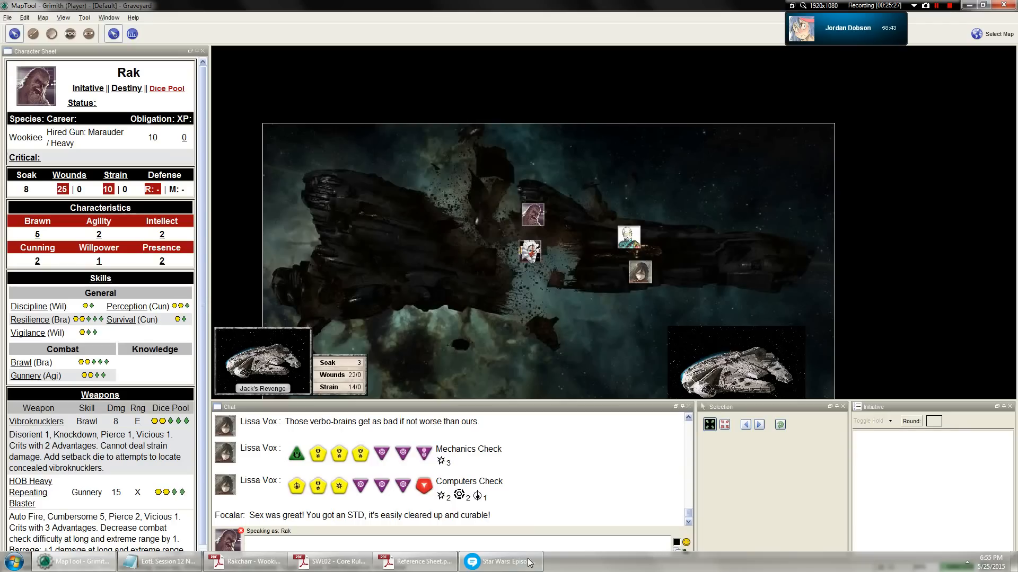
left_click(161, 561)
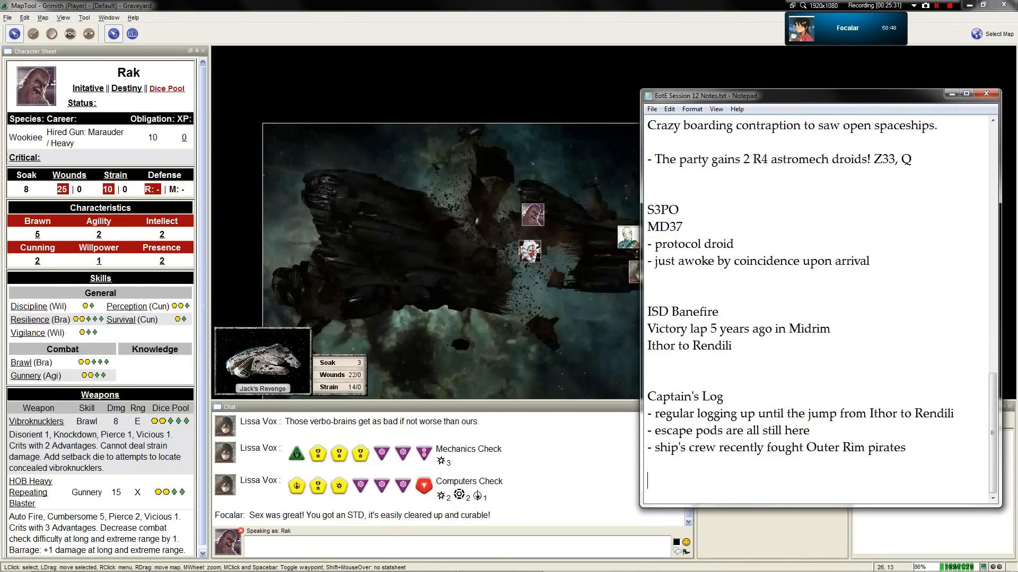
Type 'Computer Core' with bullets on gravity increase, ship righting itself, and reaching Rendili
type("CO")
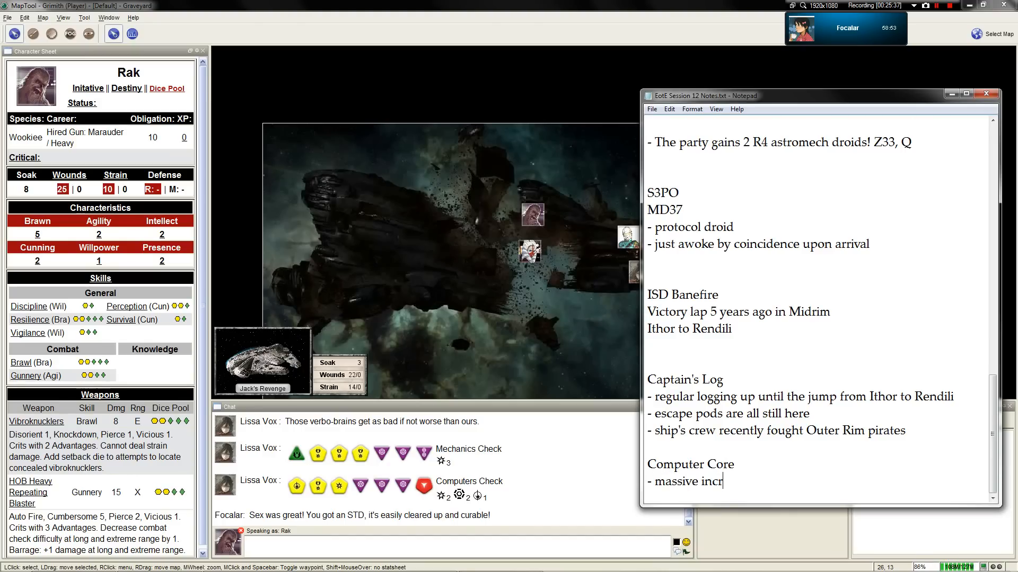
type("ease in gravity")
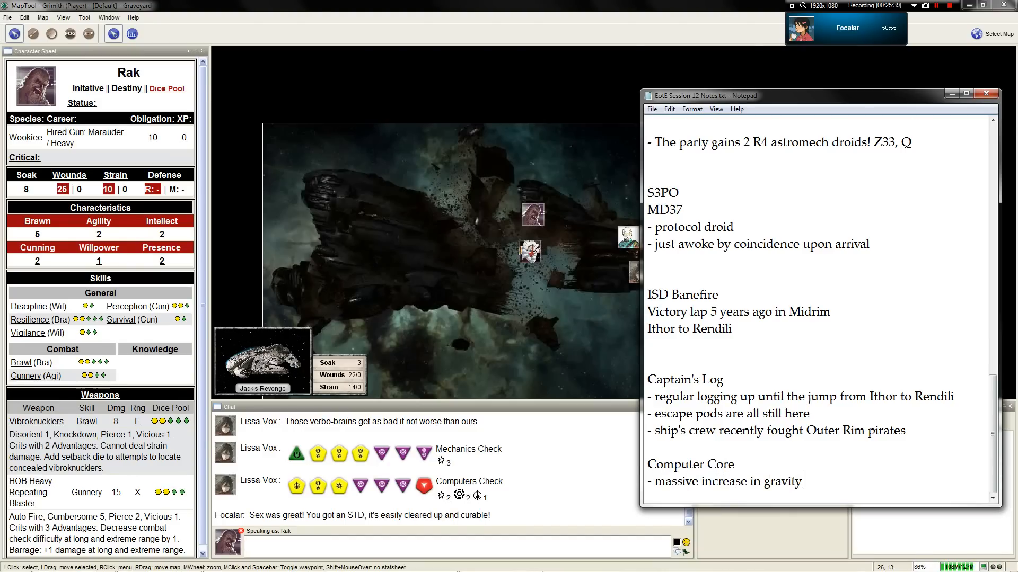
type("ship apparently \"righted\" itself")
type("- ship believes it arrived at")
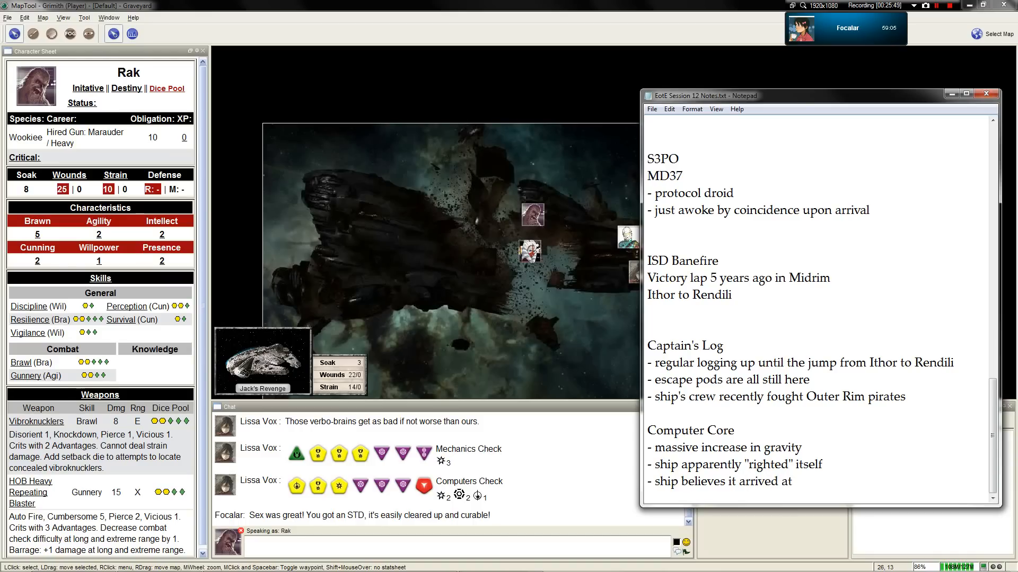
type("Rendili")
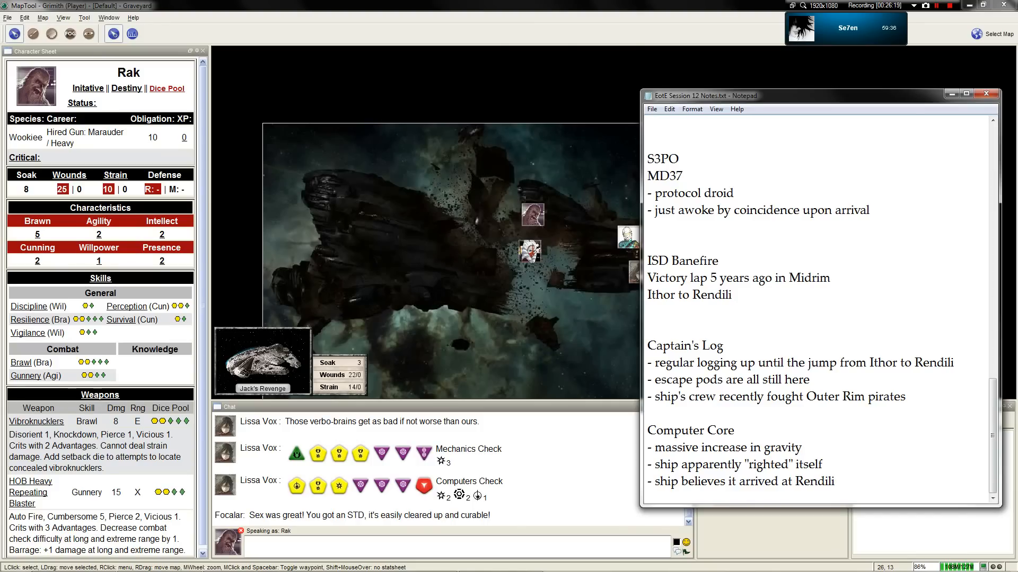
left_click(835, 482)
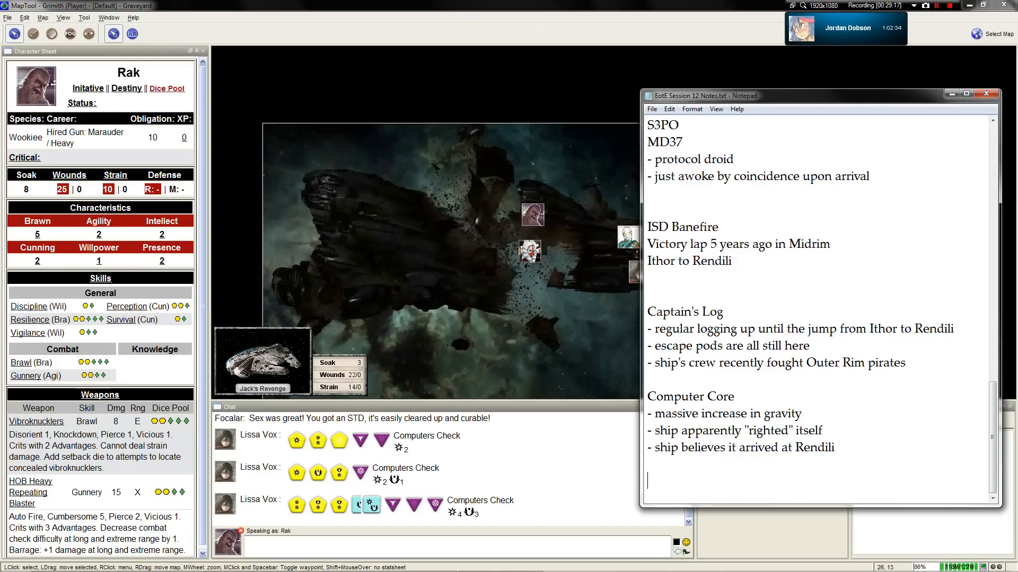
Type 'Organics Vanished' with bullets: halfway between Ithor and Rendili, during massive gravity increase
type("Organics")
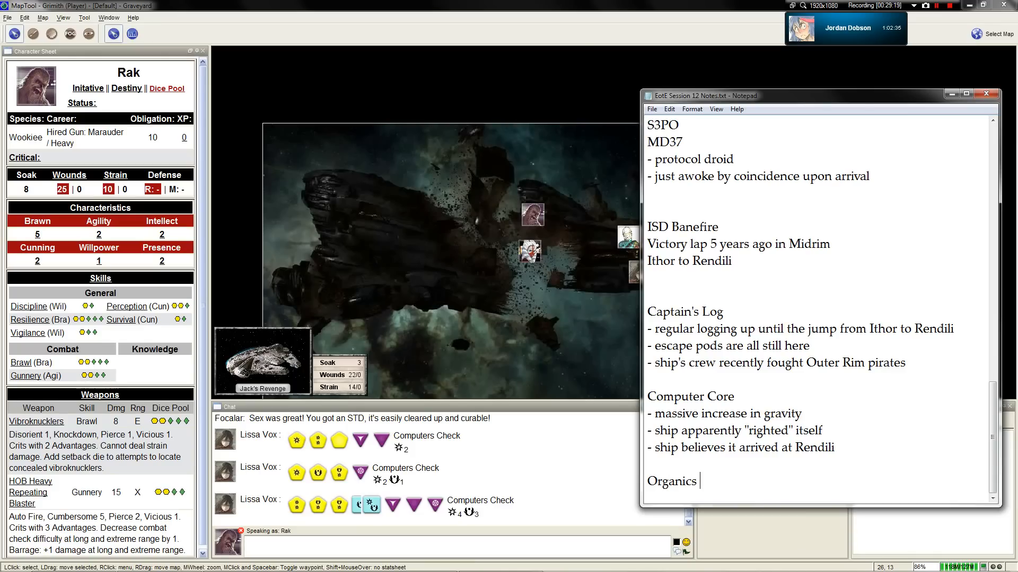
type("Vanished")
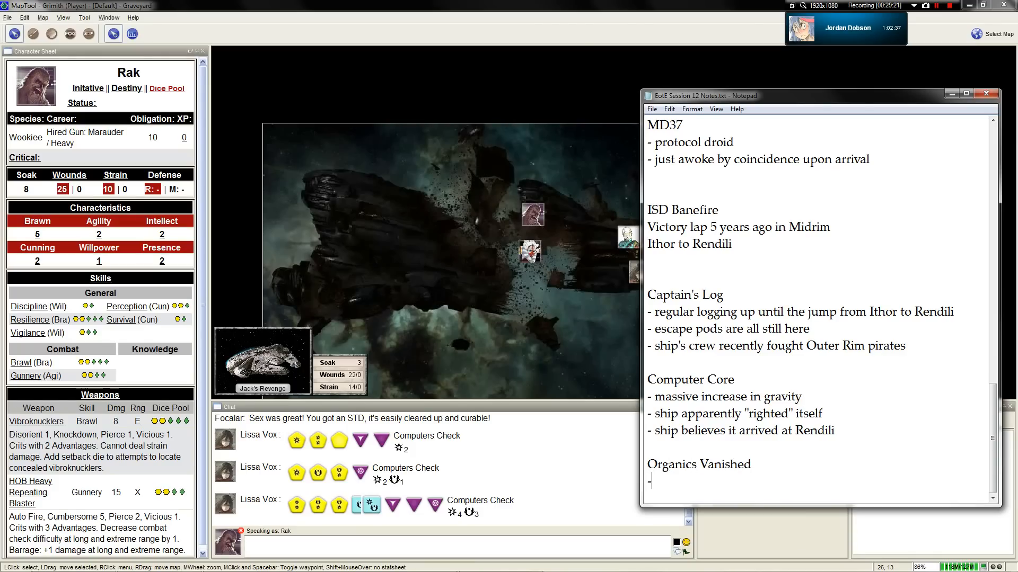
type("h")
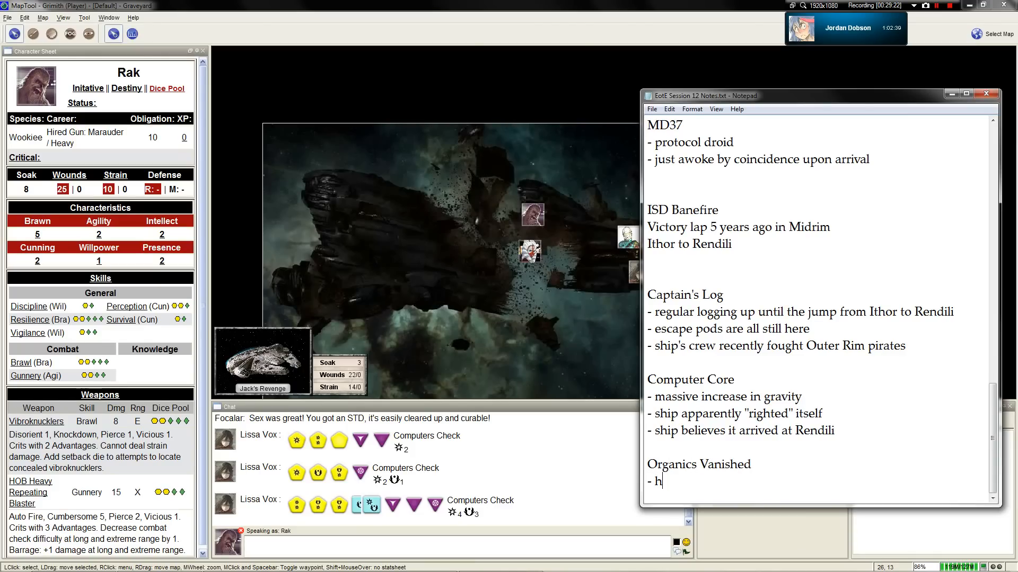
type("alfway between Ithor and Rendili")
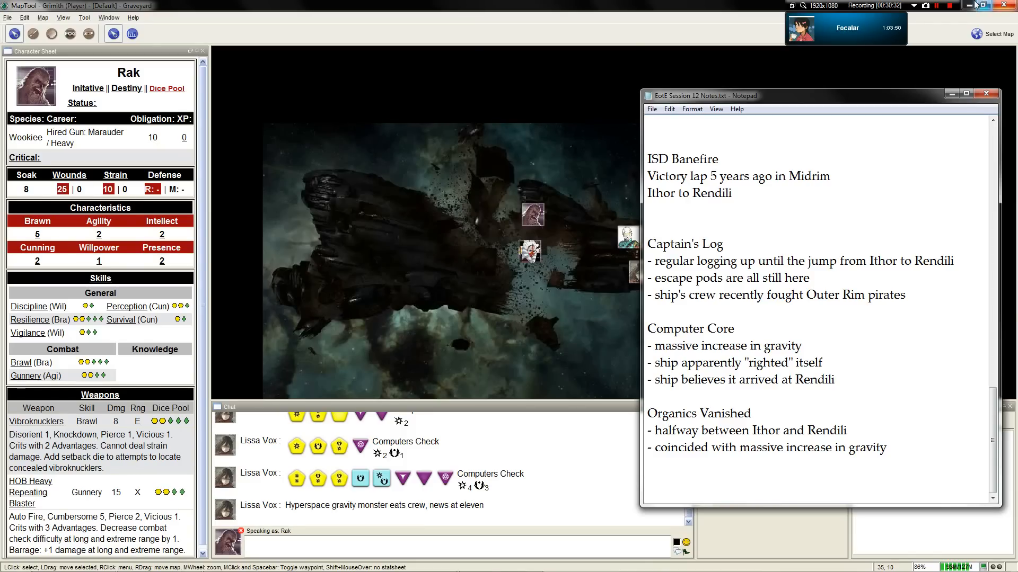
left_click(938, 5)
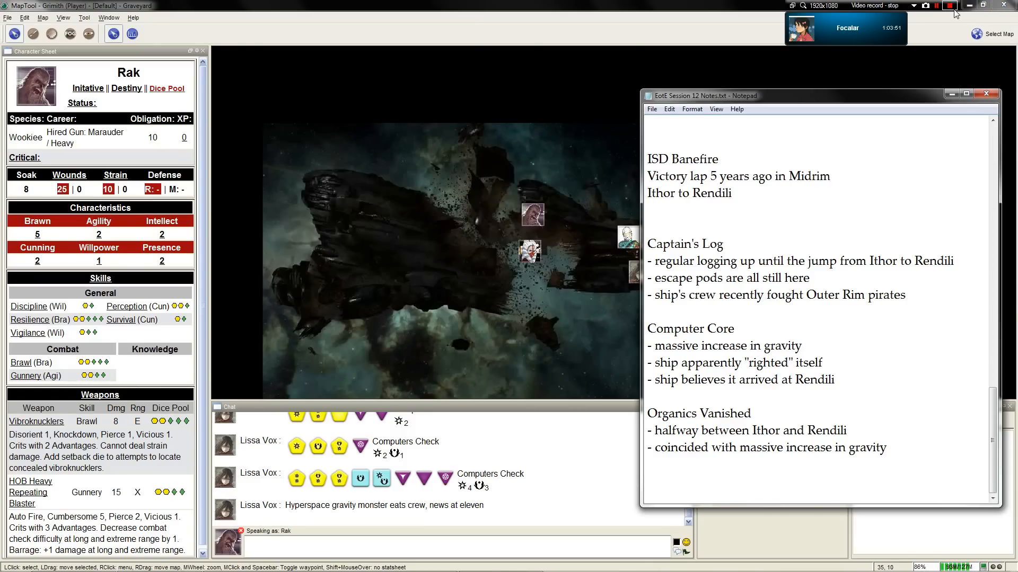